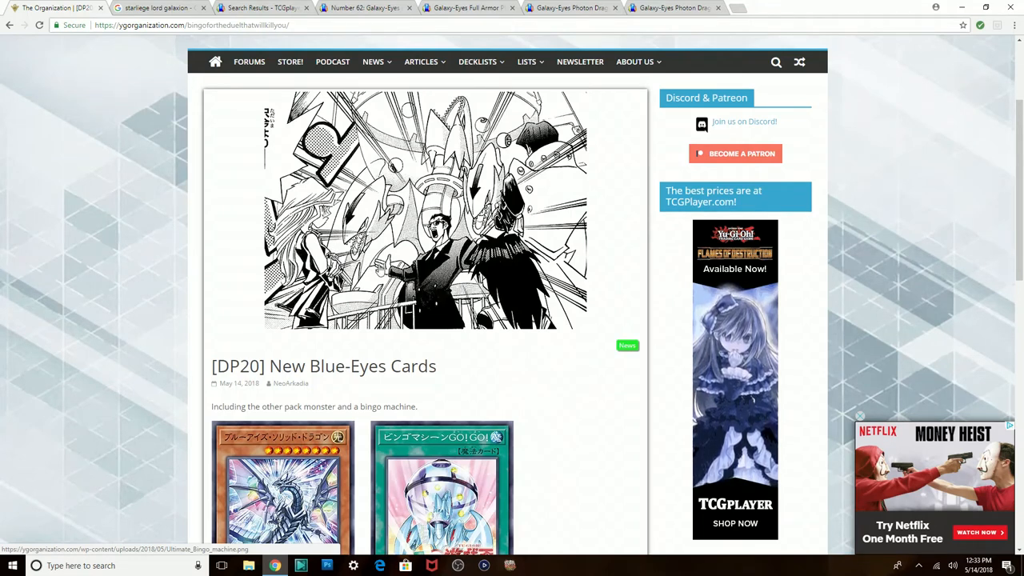
{"action": "mouse_move", "coordinate": [445, 333]}
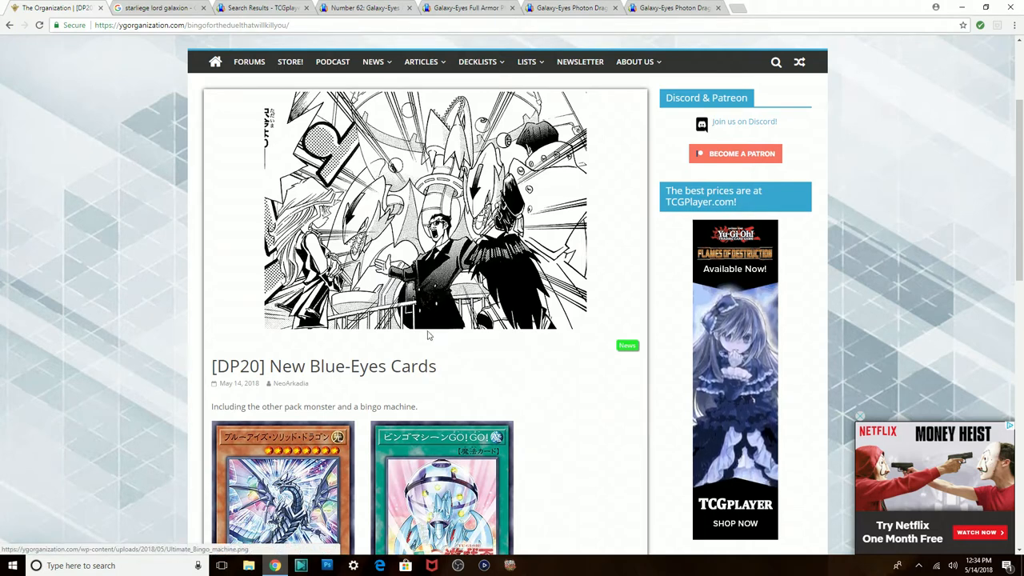
{"action": "scroll", "scroll_direction": "down", "scroll_amount": 3}
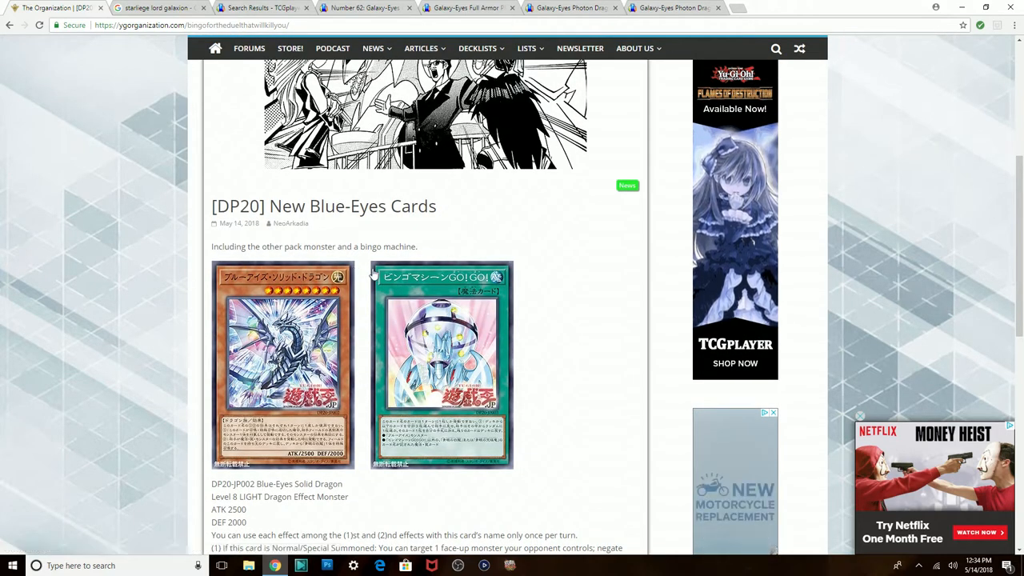
{"action": "scroll", "scroll_direction": "down", "scroll_amount": 3}
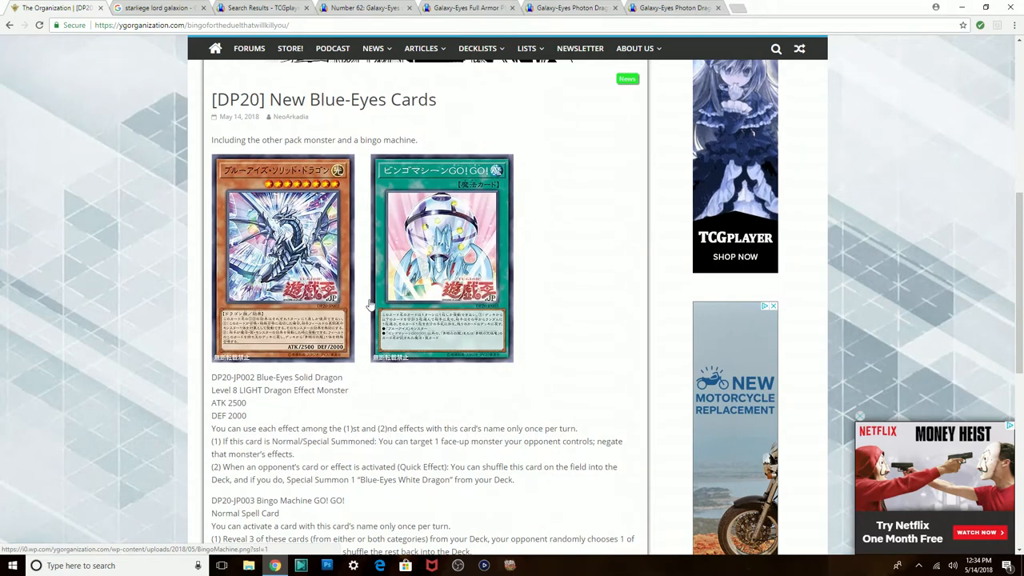
{"action": "mouse_move", "coordinate": [360, 308]}
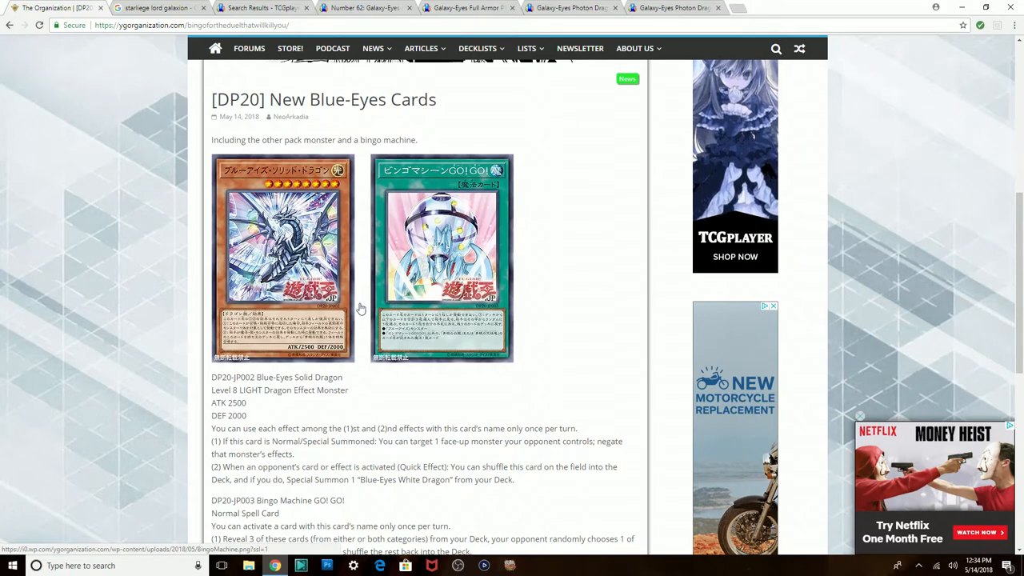
{"action": "scroll", "scroll_direction": "down", "scroll_amount": 3}
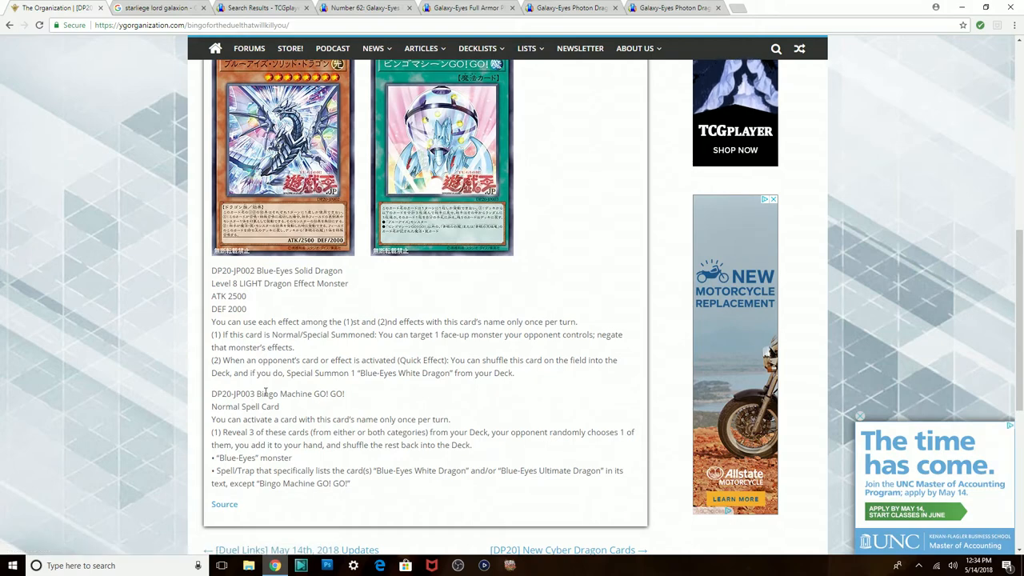
{"action": "mouse_move", "coordinate": [325, 427]}
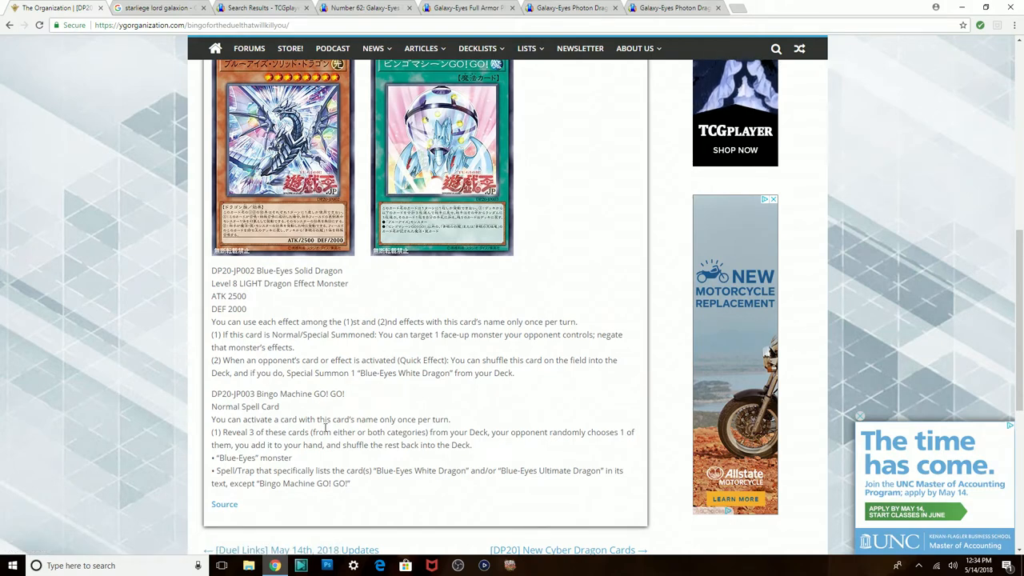
{"action": "scroll", "scroll_direction": "down", "scroll_amount": 3}
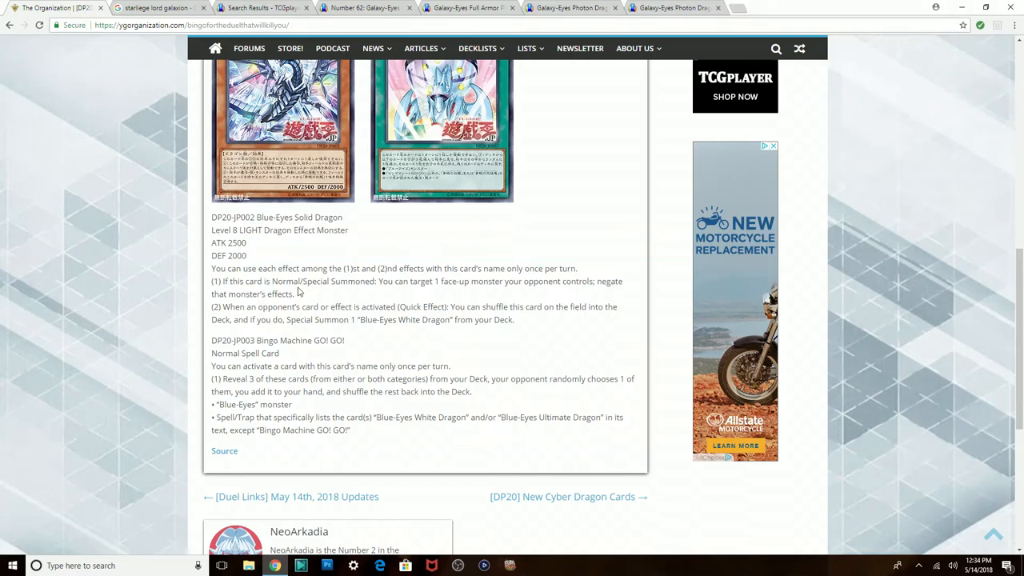
{"action": "mouse_move", "coordinate": [399, 317]}
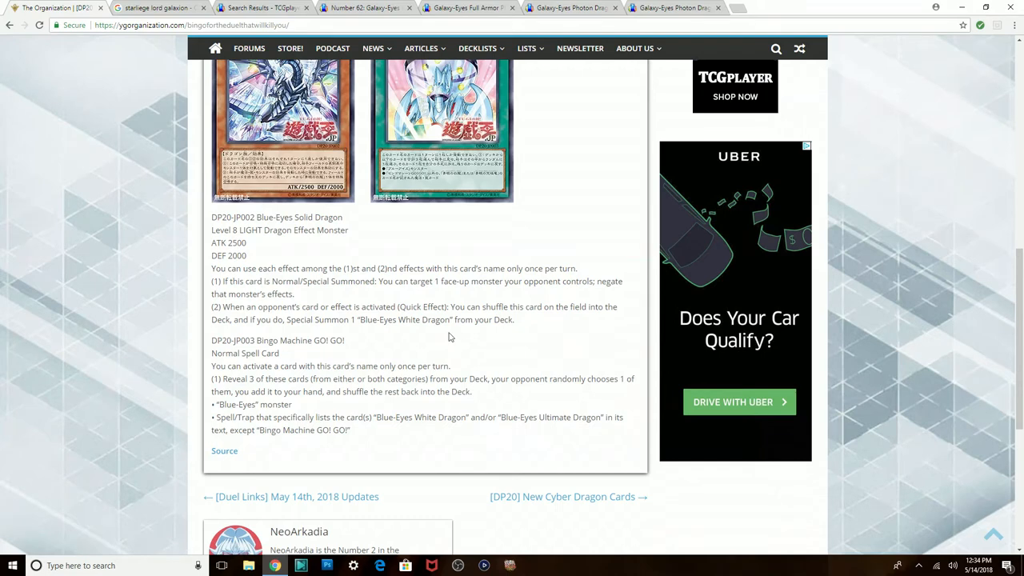
{"action": "mouse_move", "coordinate": [429, 321]}
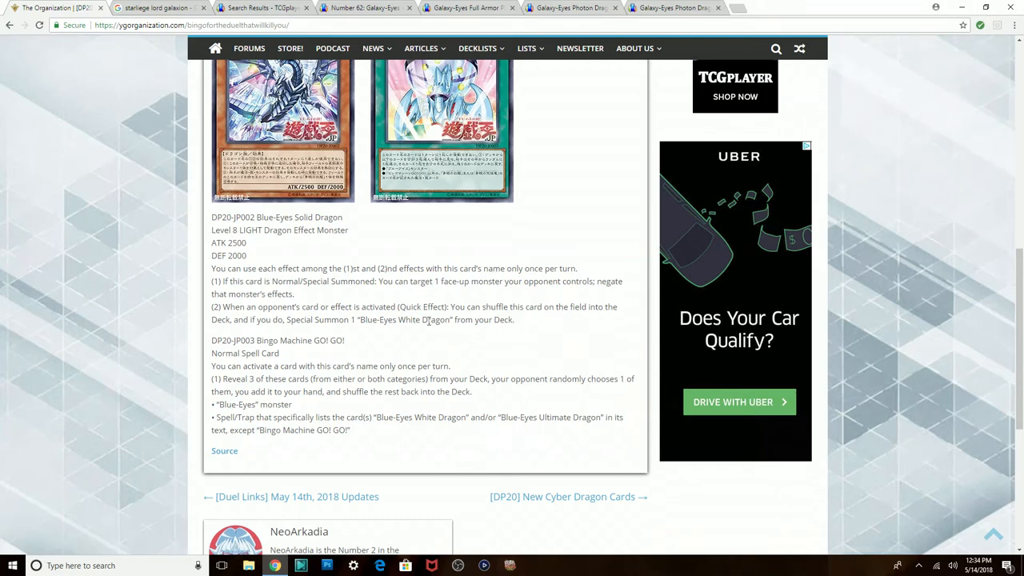
{"action": "scroll", "scroll_direction": "up", "scroll_amount": 3}
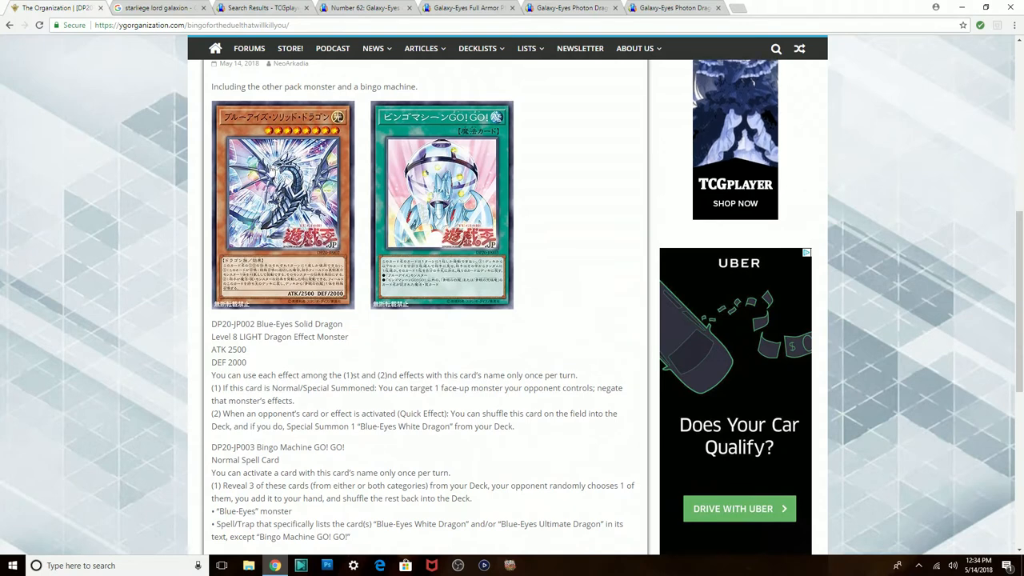
{"action": "mouse_move", "coordinate": [443, 204]}
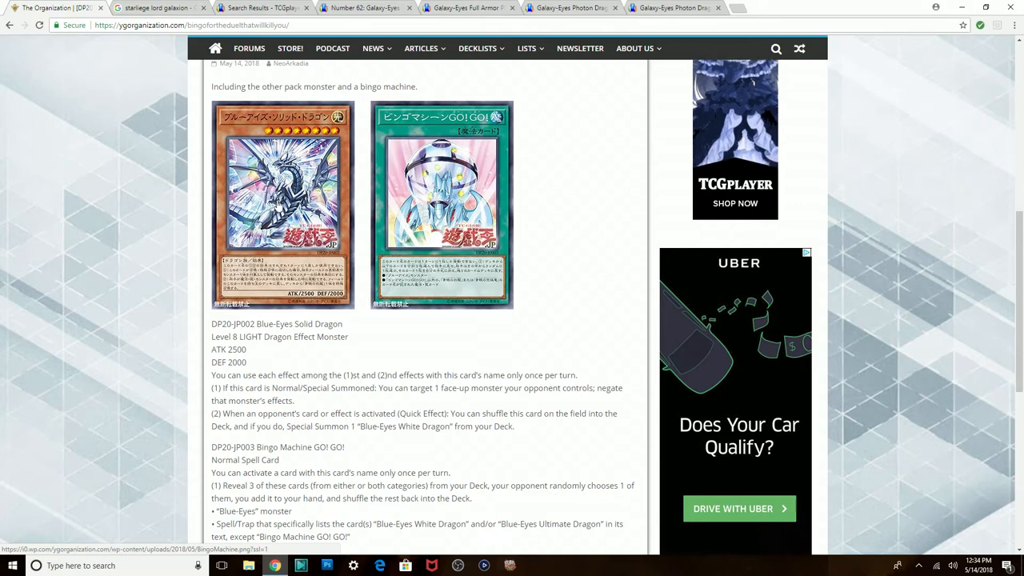
{"action": "scroll", "scroll_direction": "down", "scroll_amount": 3}
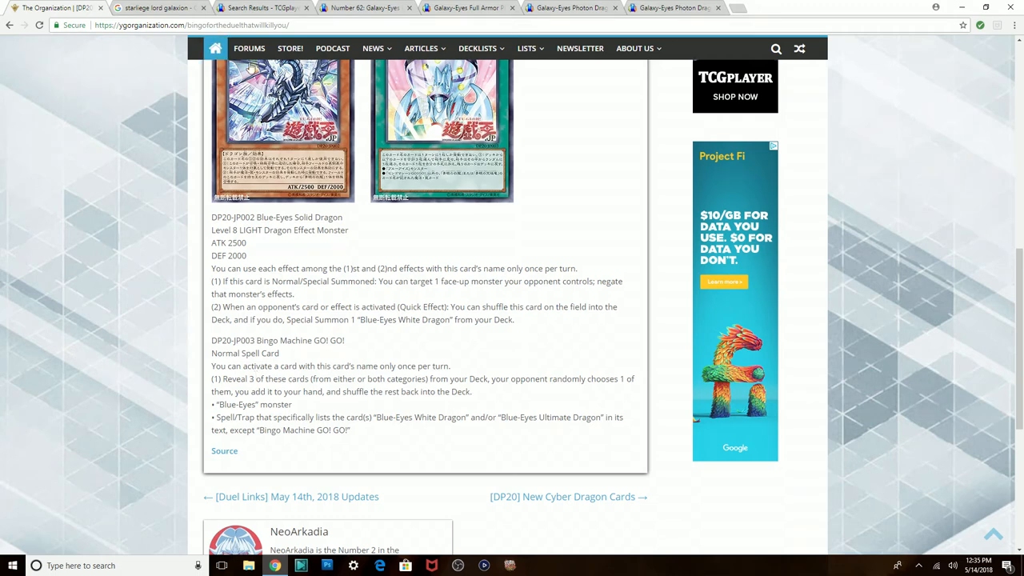
{"action": "scroll", "scroll_direction": "up", "scroll_amount": 3}
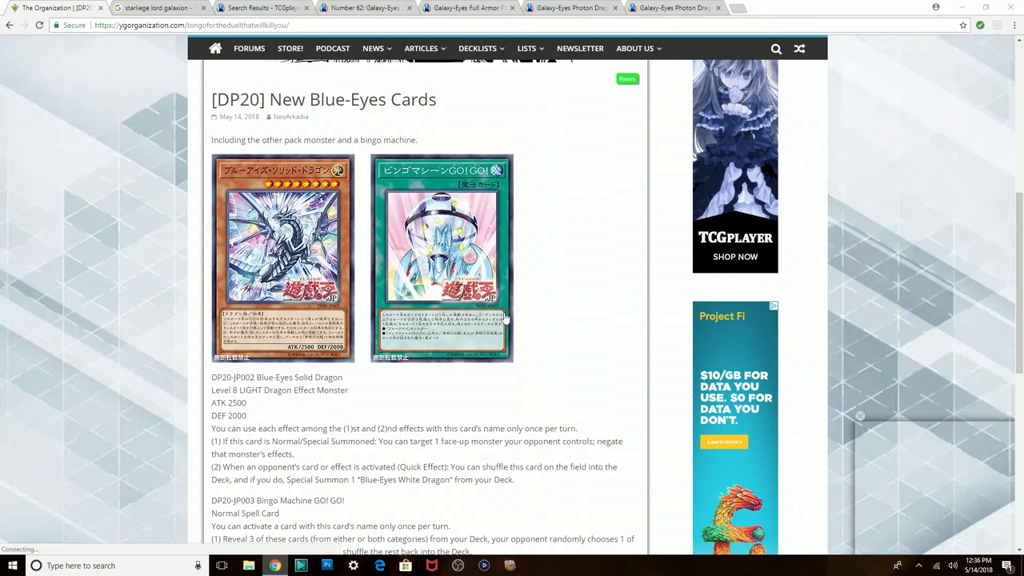
{"action": "scroll", "scroll_direction": "down", "scroll_amount": 3}
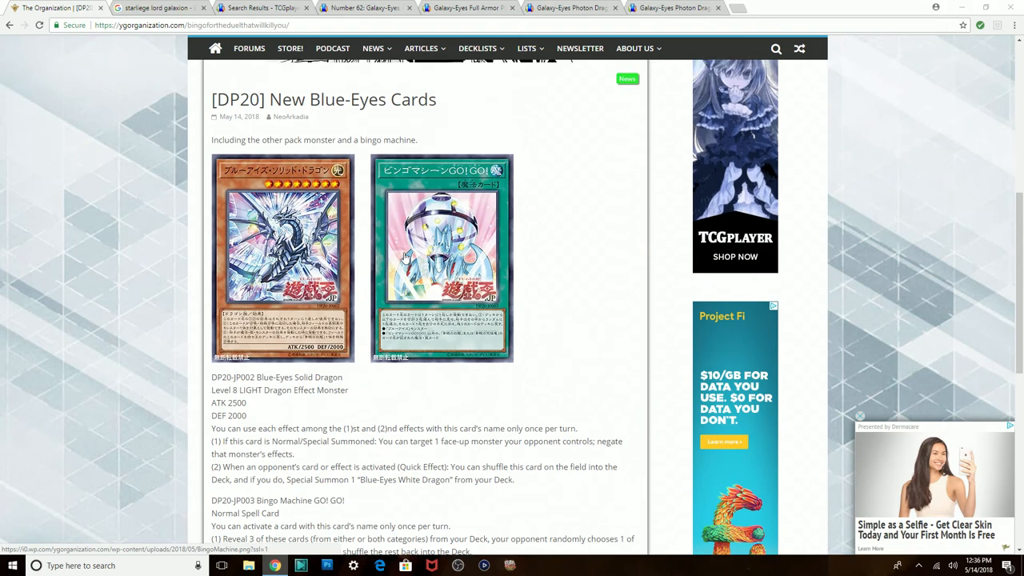
{"action": "scroll", "scroll_direction": "down", "scroll_amount": 3}
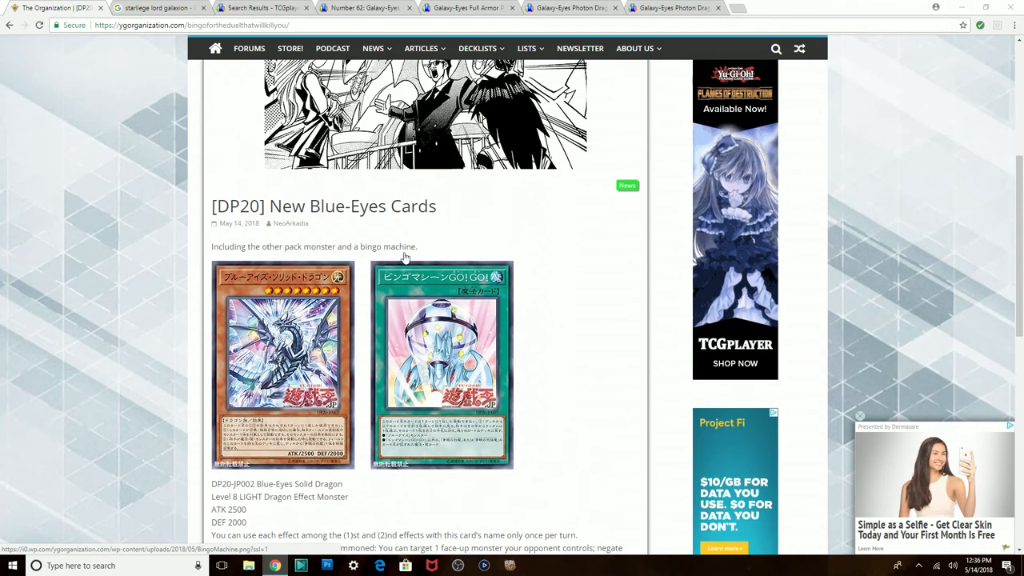
{"action": "scroll", "scroll_direction": "down", "scroll_amount": 3}
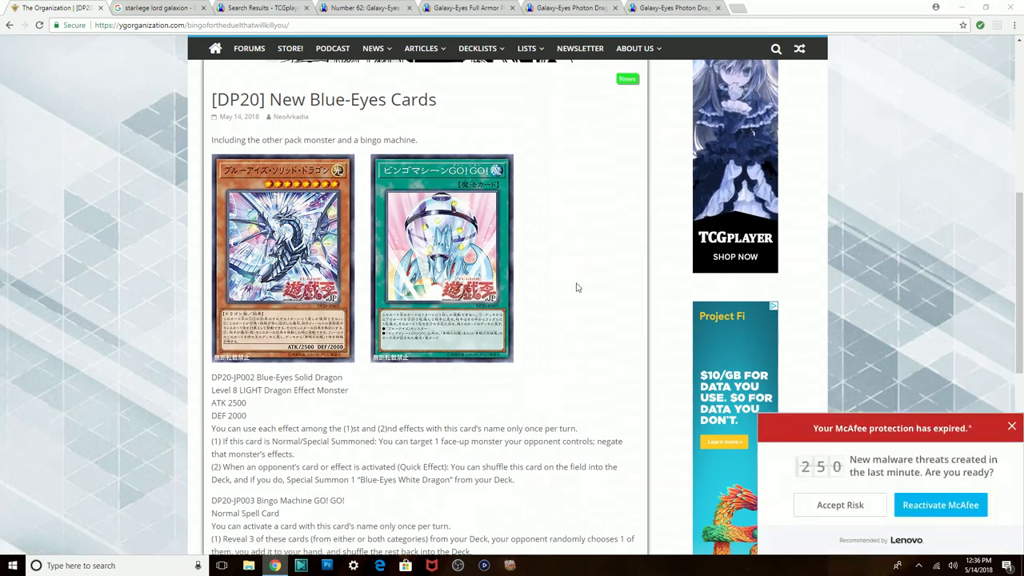
{"action": "scroll", "scroll_direction": "down", "scroll_amount": 3}
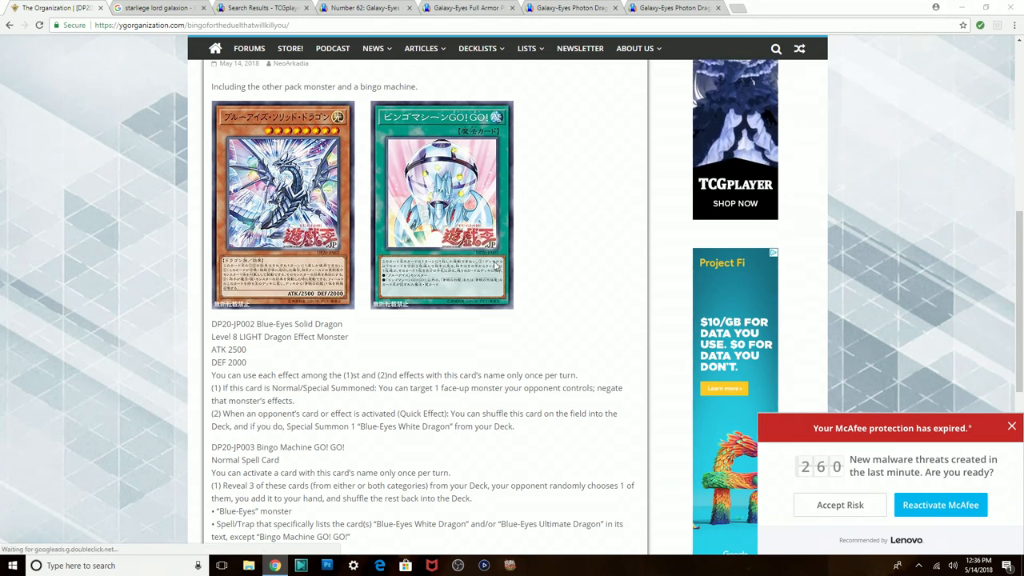
{"action": "mouse_move", "coordinate": [494, 268]}
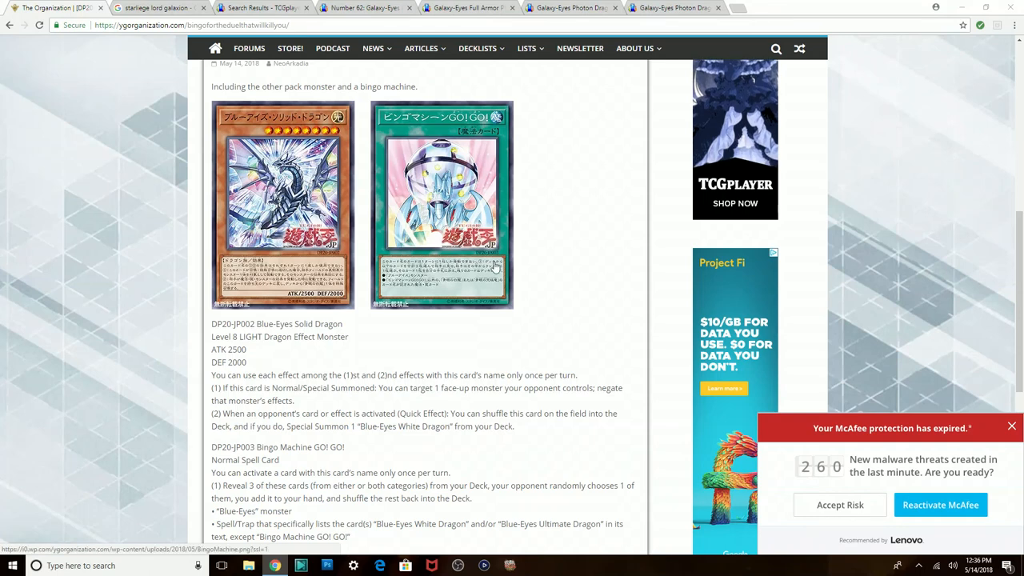